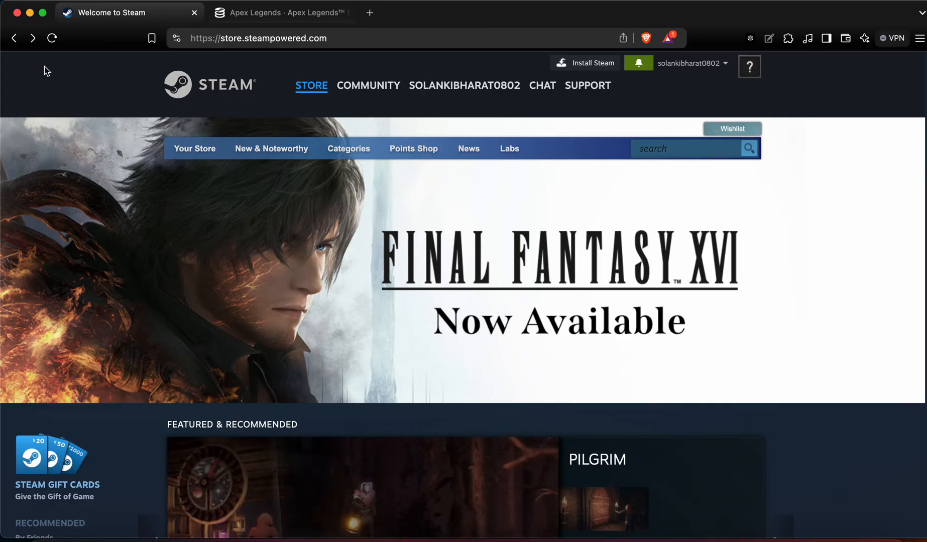
pyautogui.moveTo(47, 22)
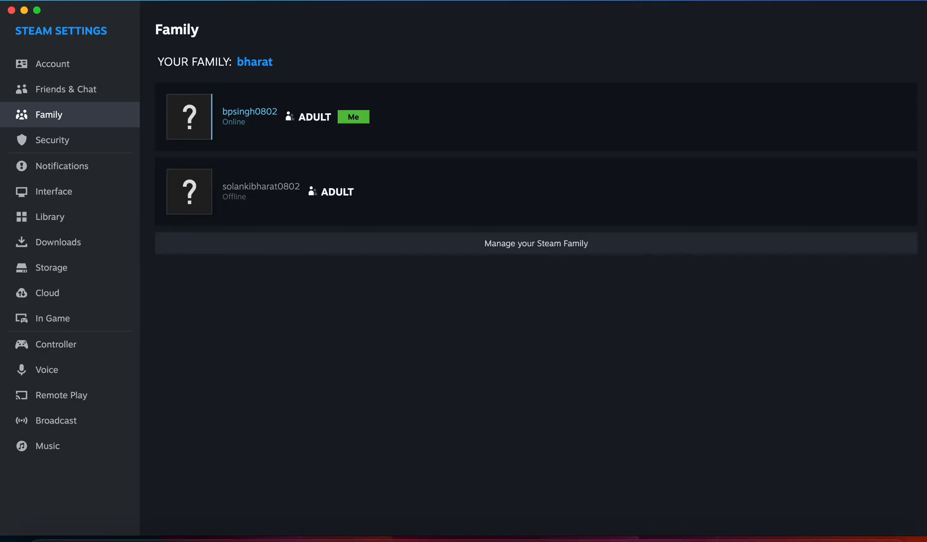
pyautogui.moveTo(52, 102)
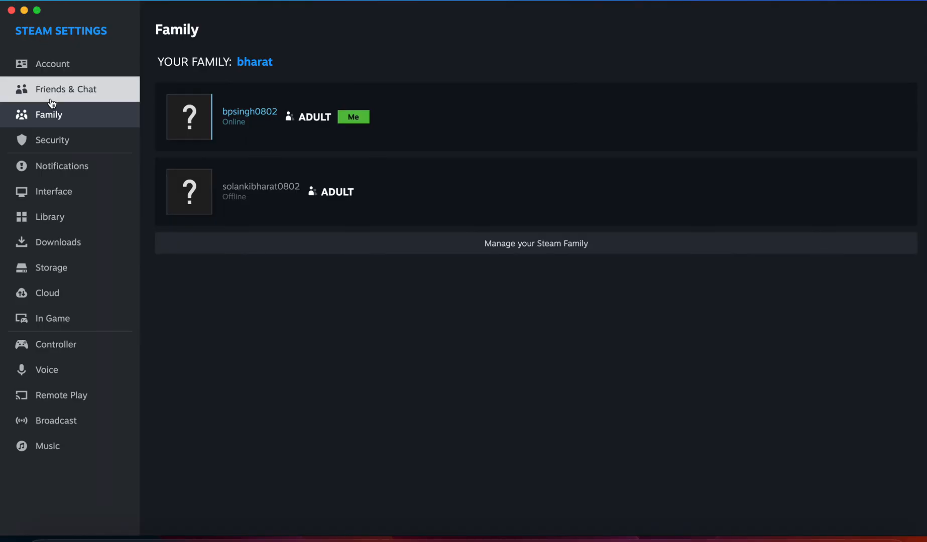
pyautogui.moveTo(33, 99)
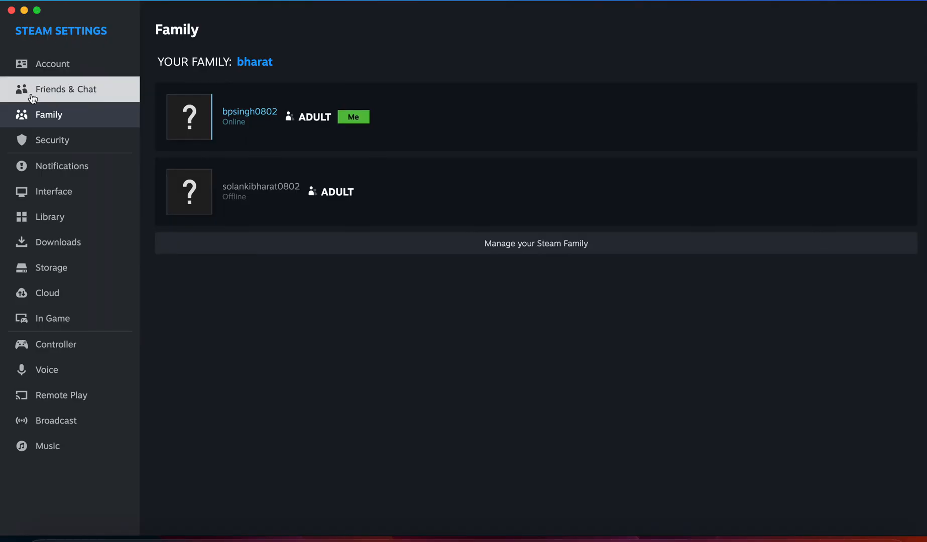
pyautogui.moveTo(251, 130)
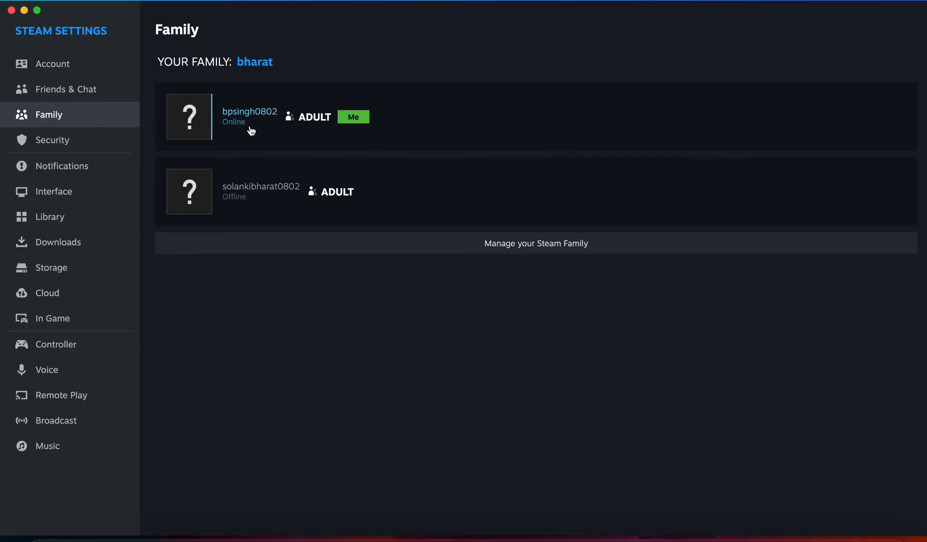
pyautogui.moveTo(525, 243)
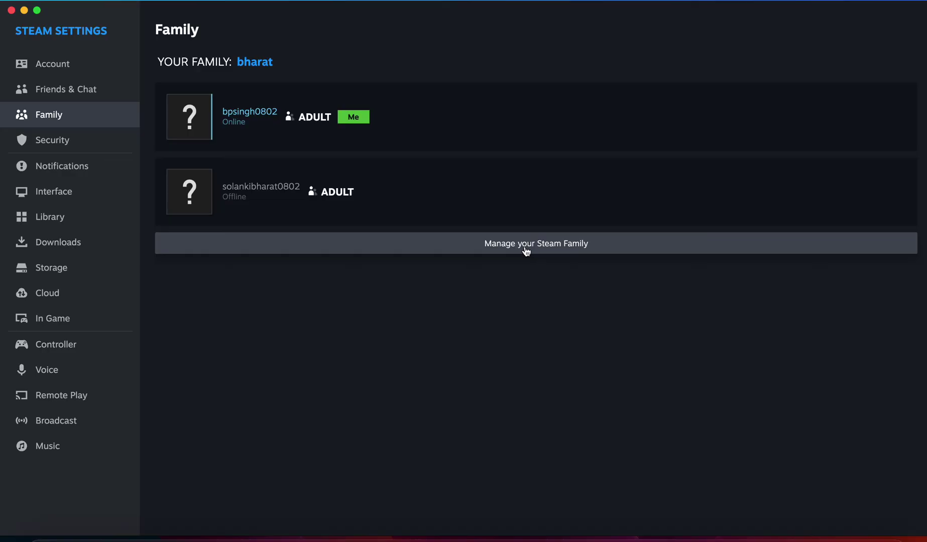
# - Go to Manage your Steam Family from the Family settings
pyautogui.click(534, 243)
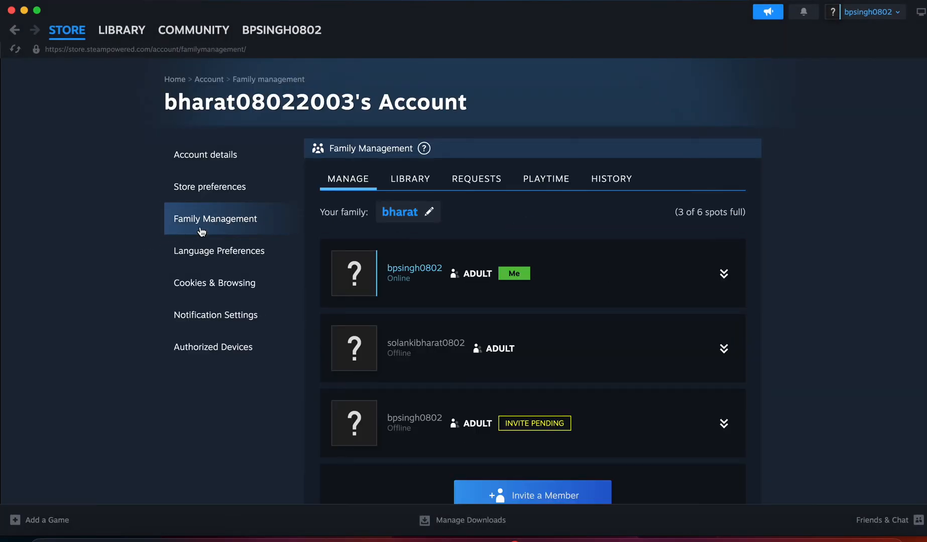
pyautogui.scroll(3)
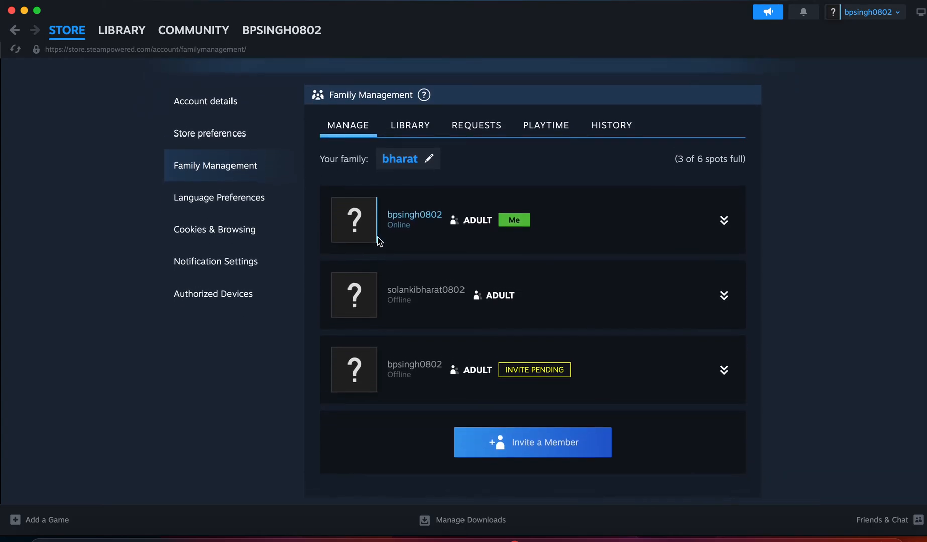
pyautogui.moveTo(403, 225)
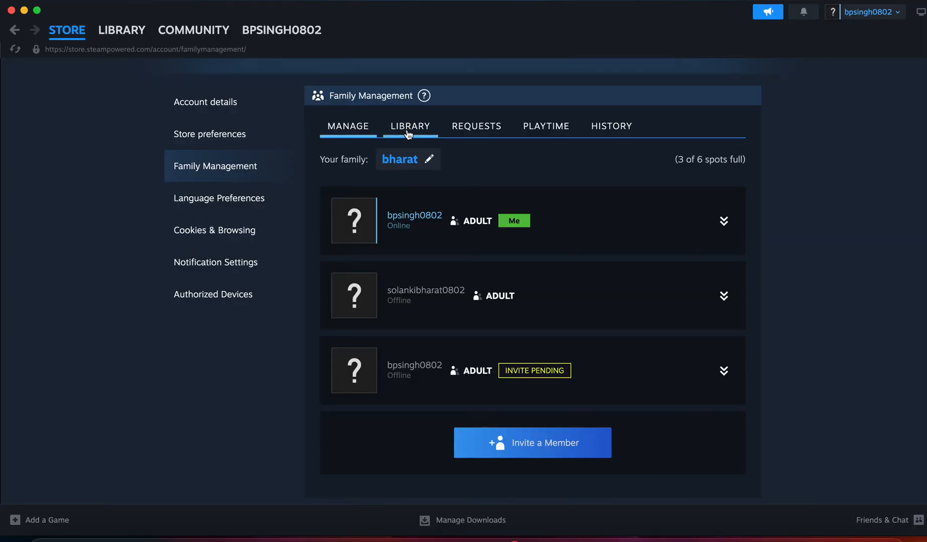
# - In the family Library, mark Forza Horizon 4 as Private so it moves to Excluded Games
pyautogui.click(409, 126)
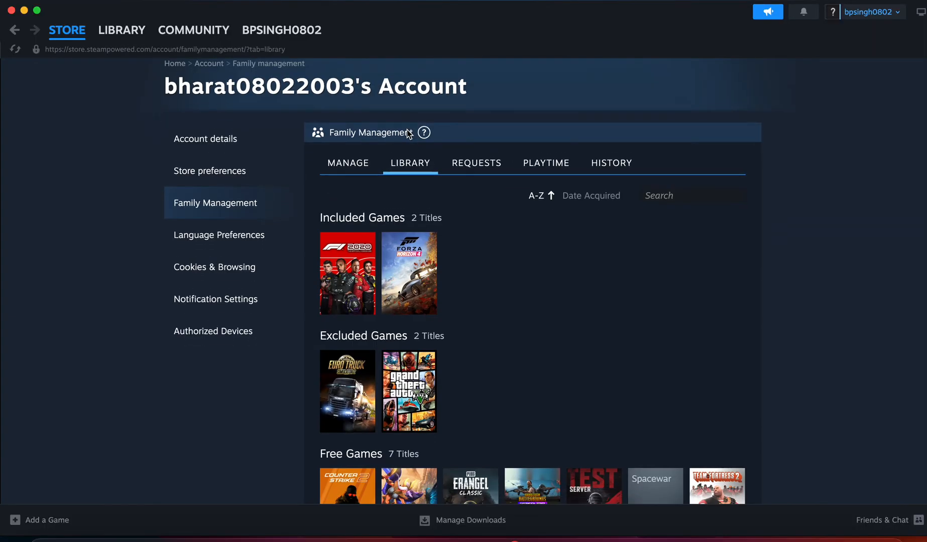
pyautogui.scroll(-3)
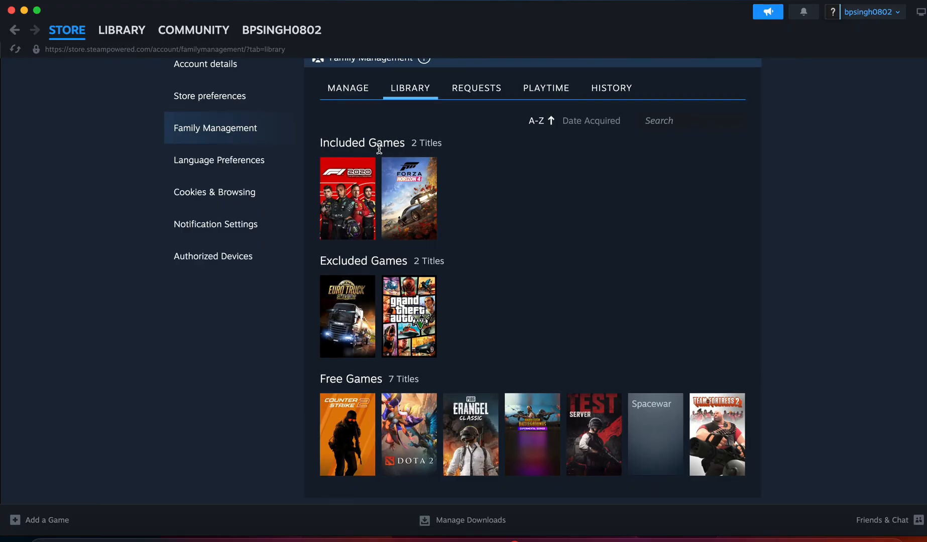
pyautogui.moveTo(439, 278)
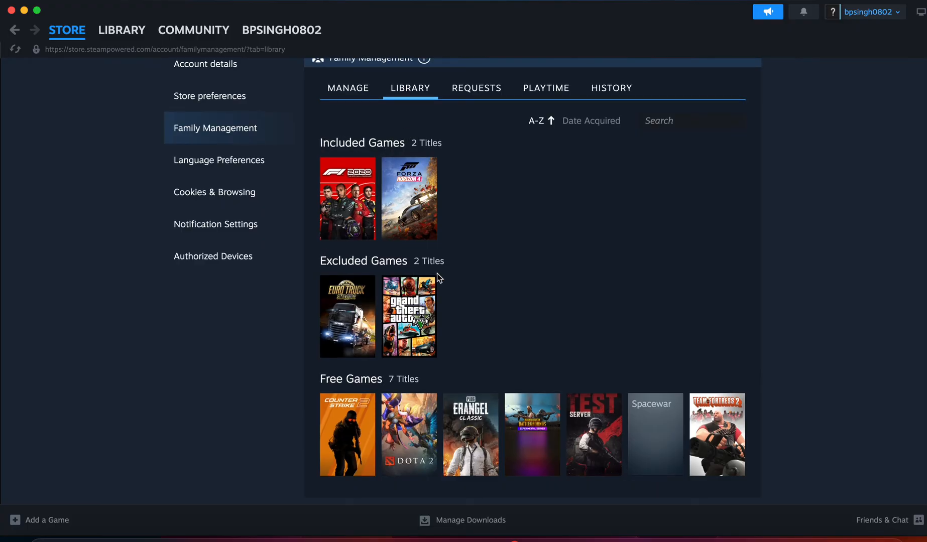
pyautogui.moveTo(408, 199)
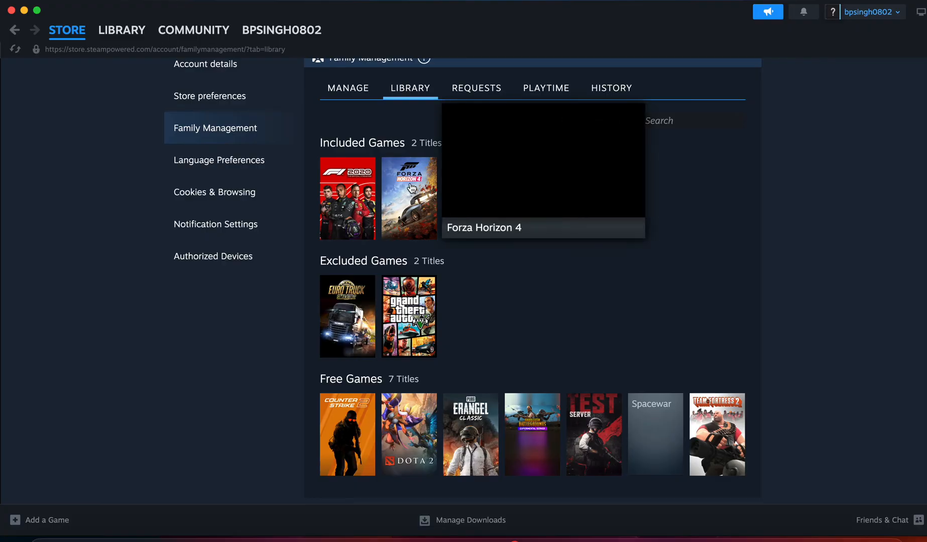
pyautogui.moveTo(410, 199)
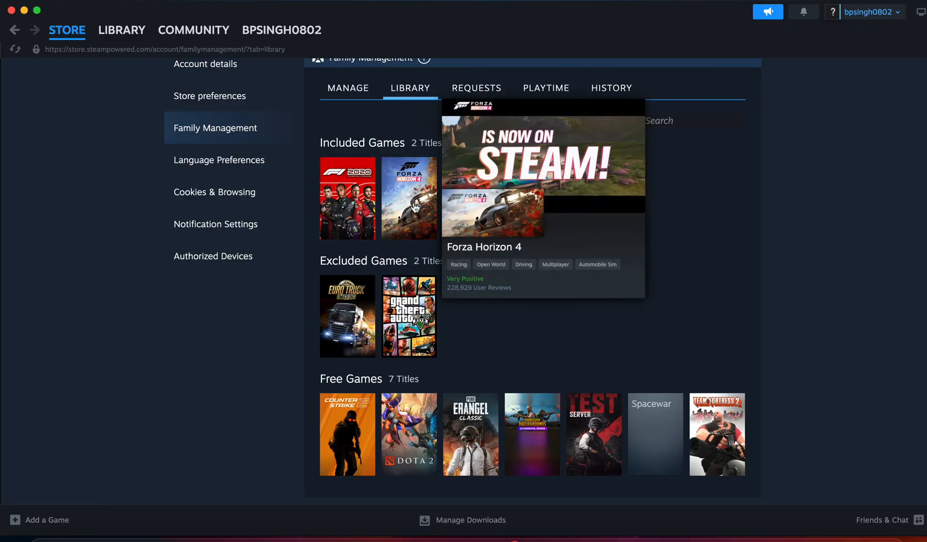
pyautogui.rightClick(409, 198)
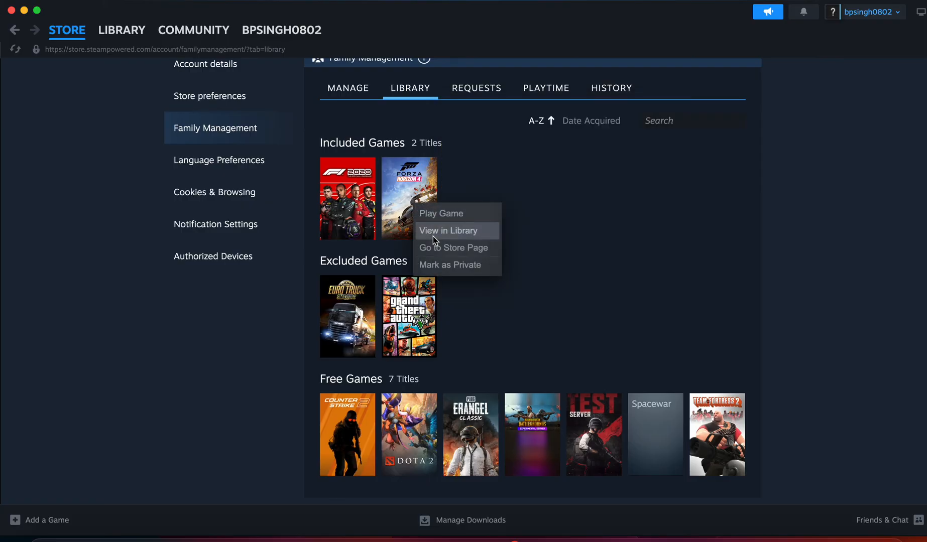
pyautogui.moveTo(461, 272)
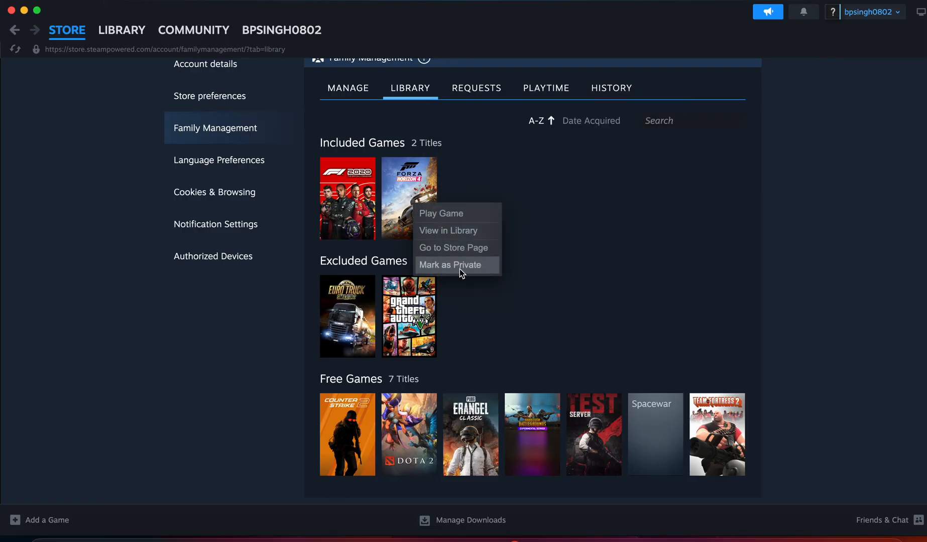
pyautogui.click(450, 264)
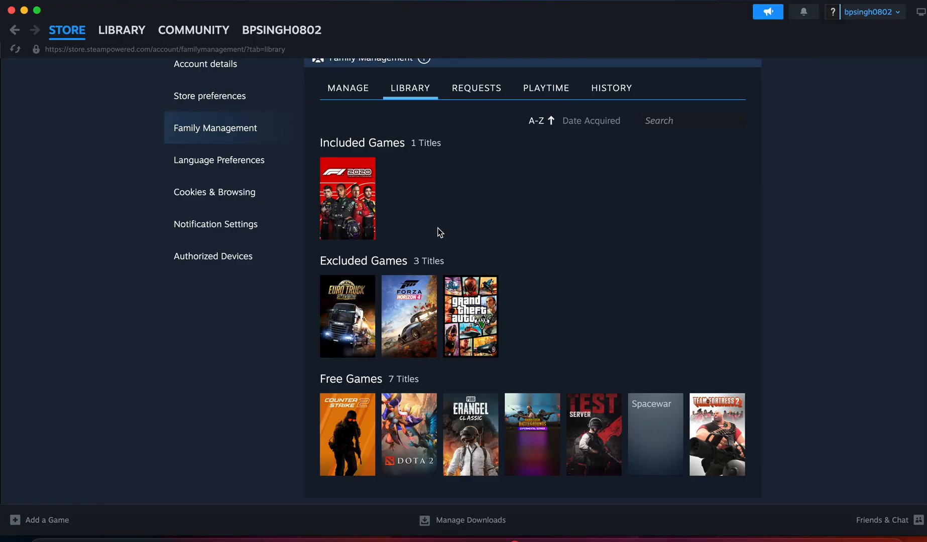
pyautogui.moveTo(505, 211)
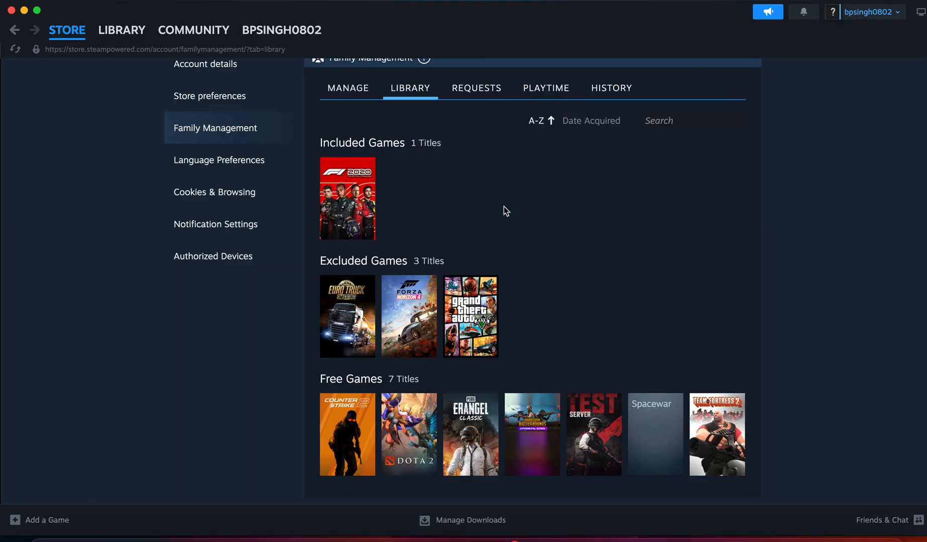
pyautogui.moveTo(303, 241)
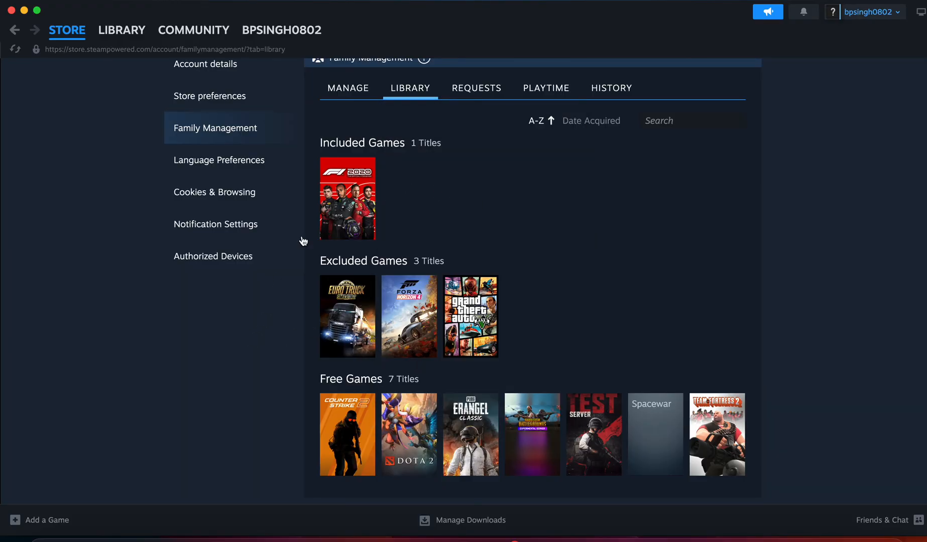
pyautogui.moveTo(323, 157)
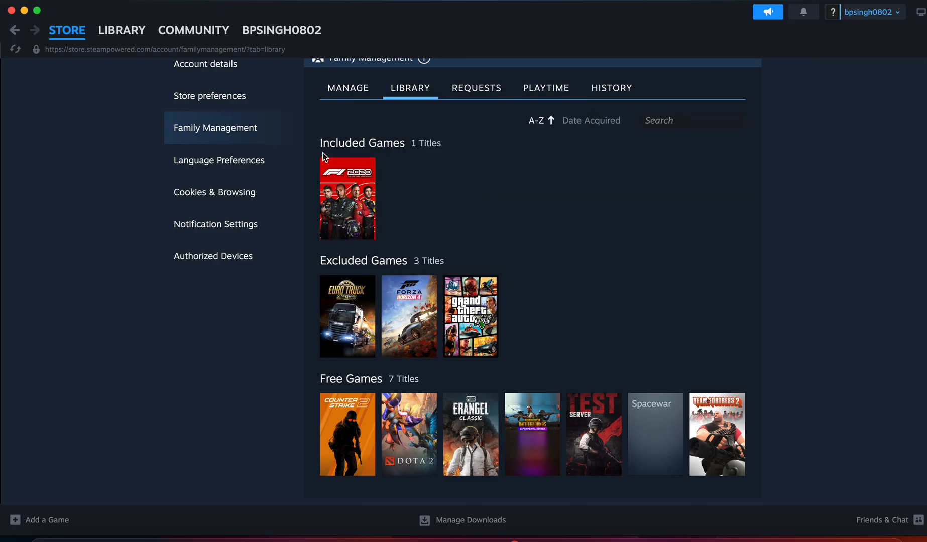
pyautogui.moveTo(247, 343)
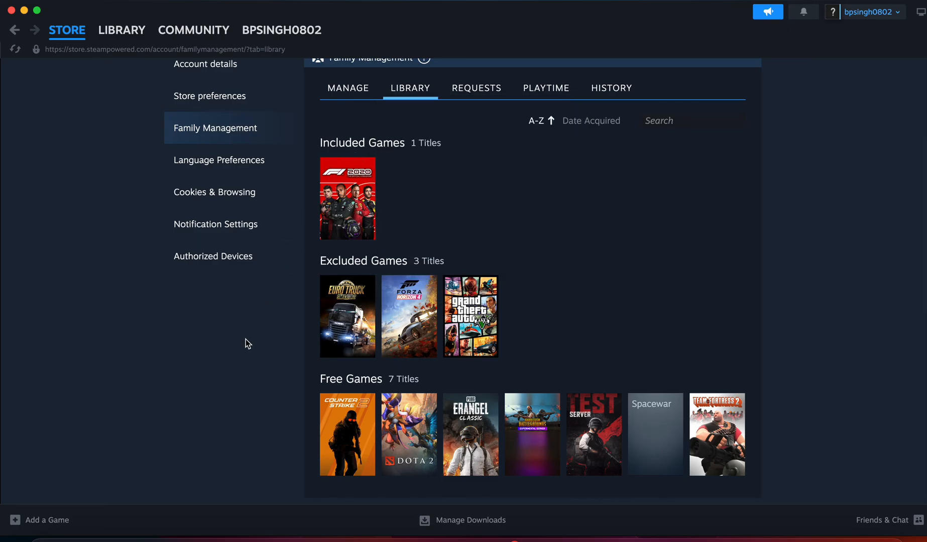
pyautogui.scroll(3)
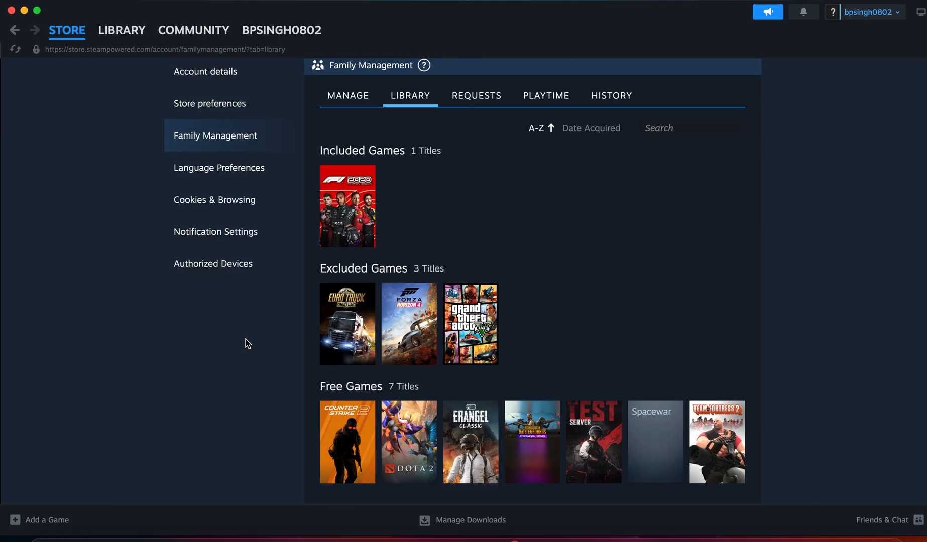
pyautogui.scroll(3)
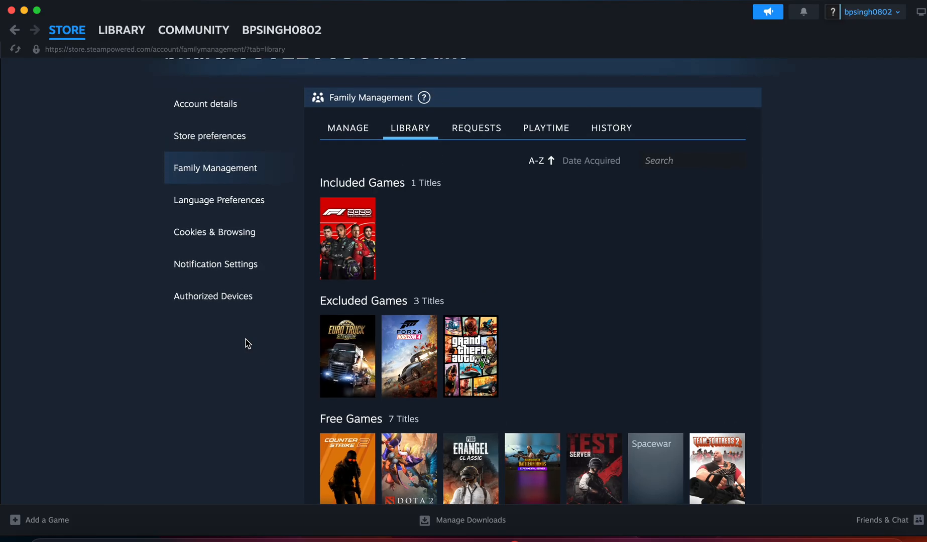